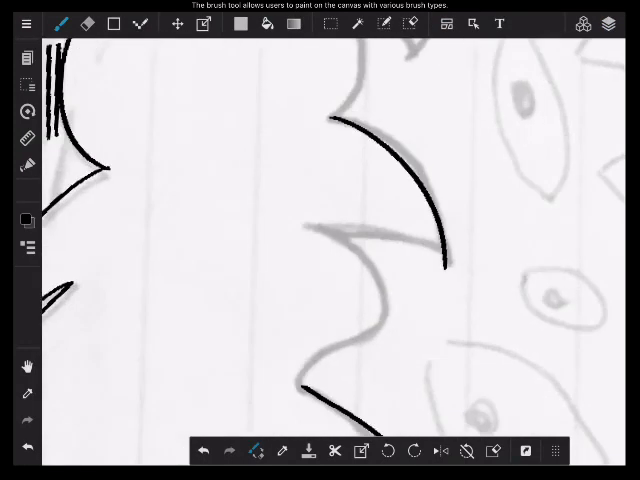
- Ink a bold black stroke over the sketched hair spikes on the line-art layer
{"action": "left_click_drag", "start_coordinate": [305, 228], "coordinate": [445, 270]}
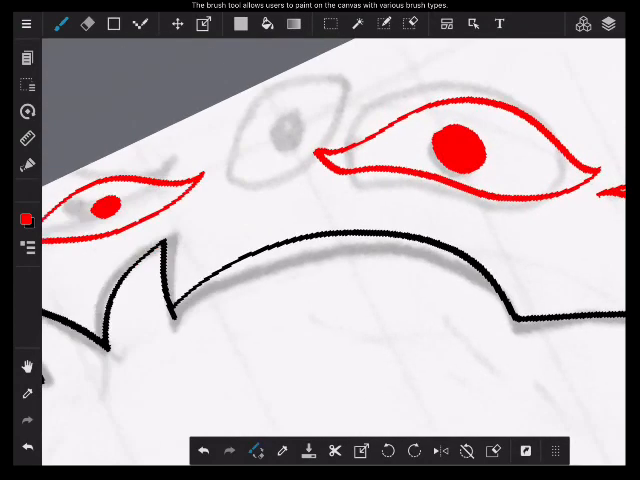
- Show the layer list with the line-art and sketch layers
{"action": "left_click", "coordinate": [610, 23]}
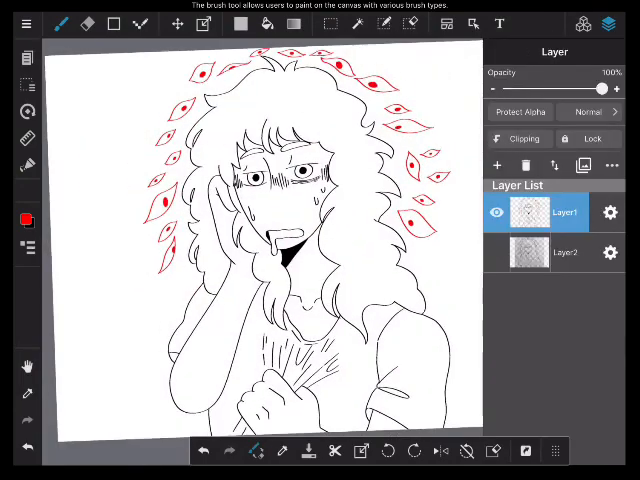